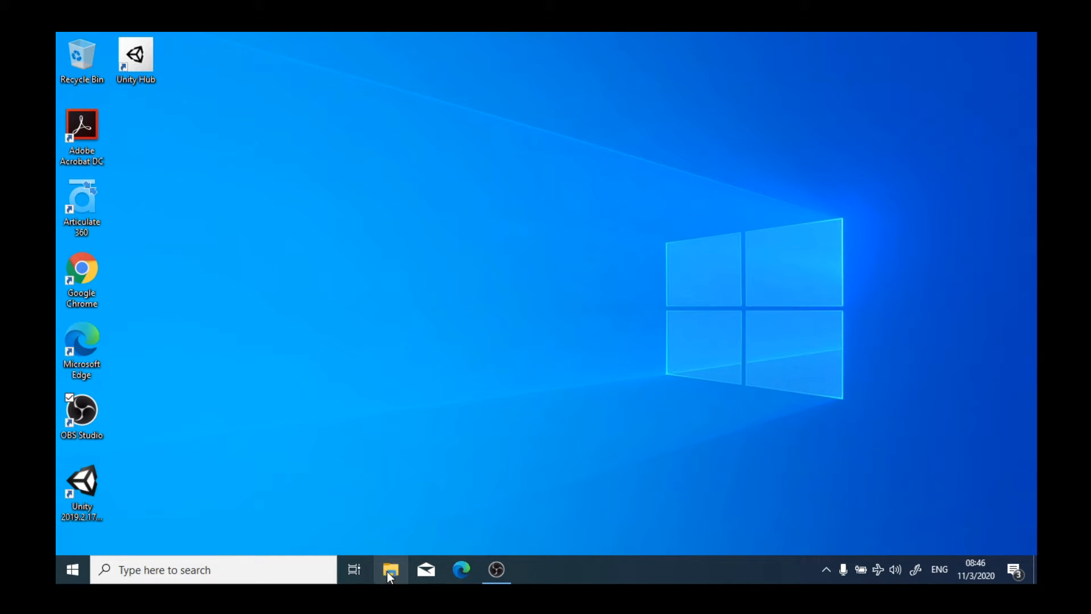
mouse_move(393, 584)
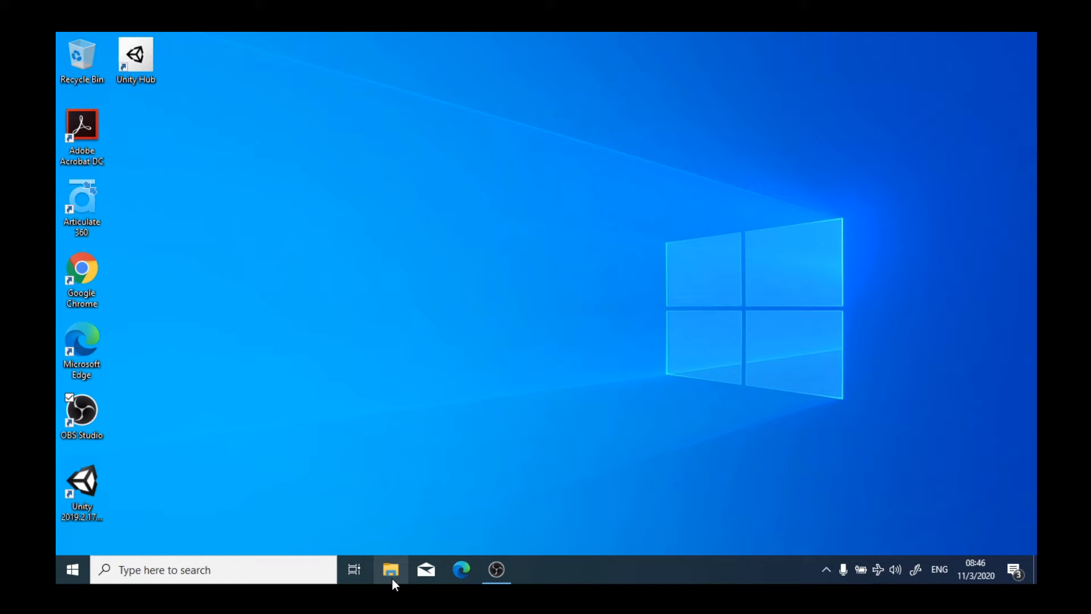
mouse_move(392, 582)
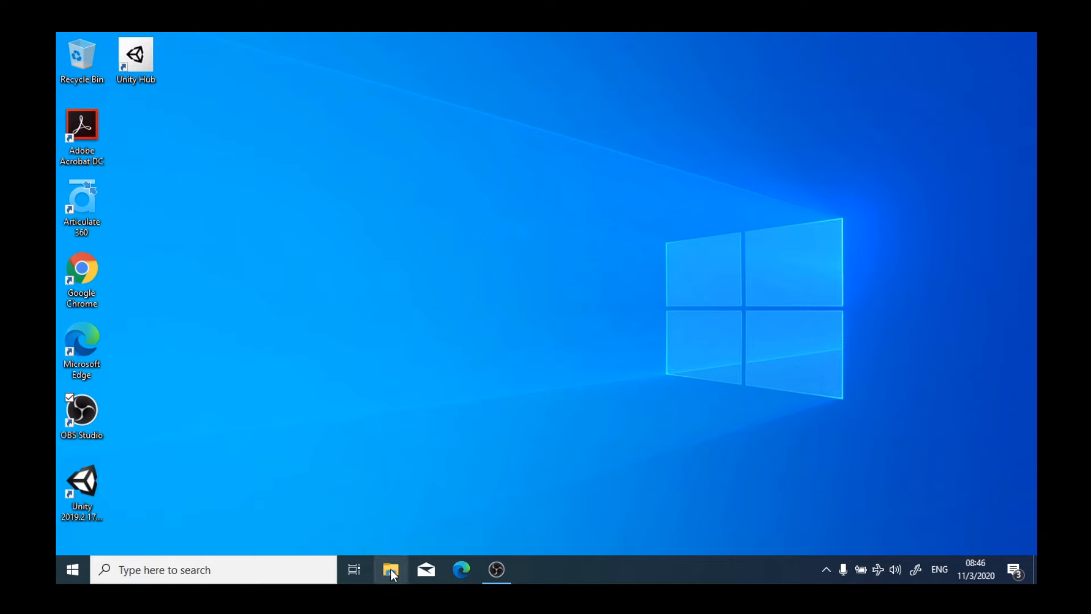
- Open File Explorer on Quick access and show the Share tab's email, zip and print commands
left_click(391, 570)
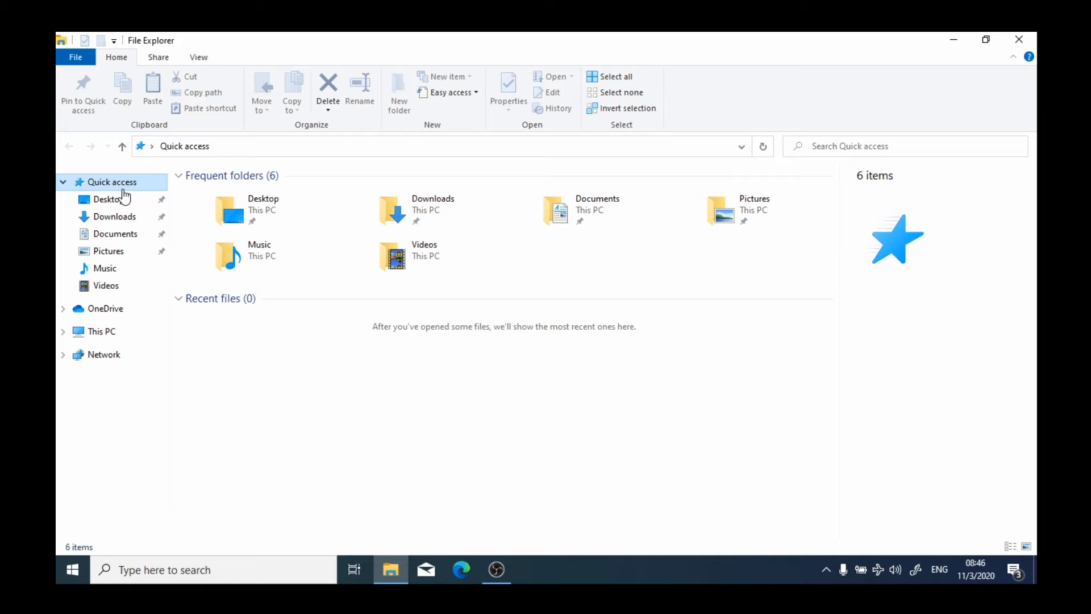
mouse_move(125, 187)
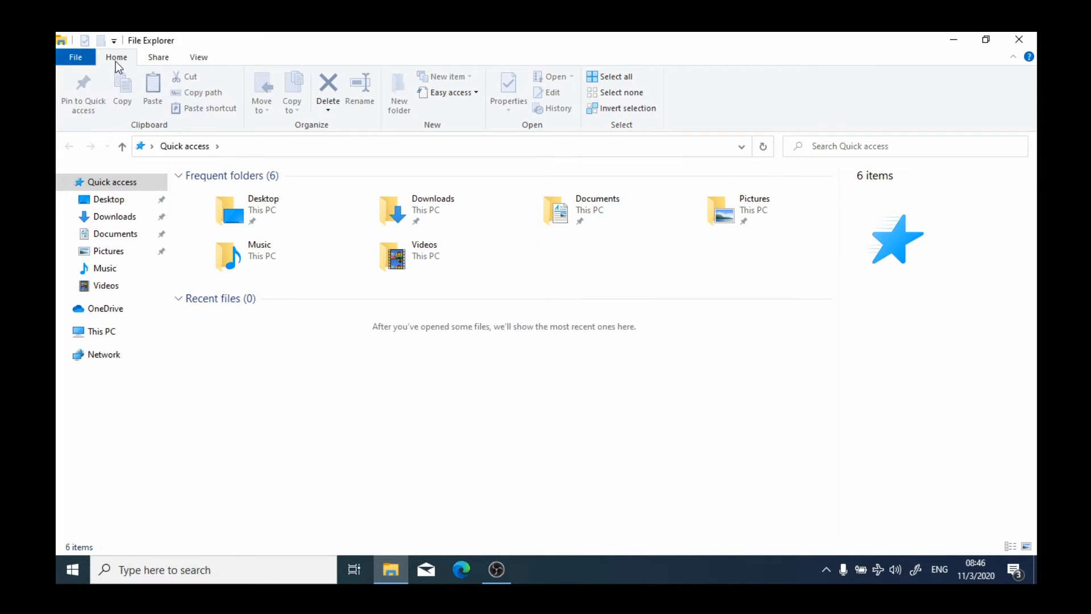
mouse_move(267, 52)
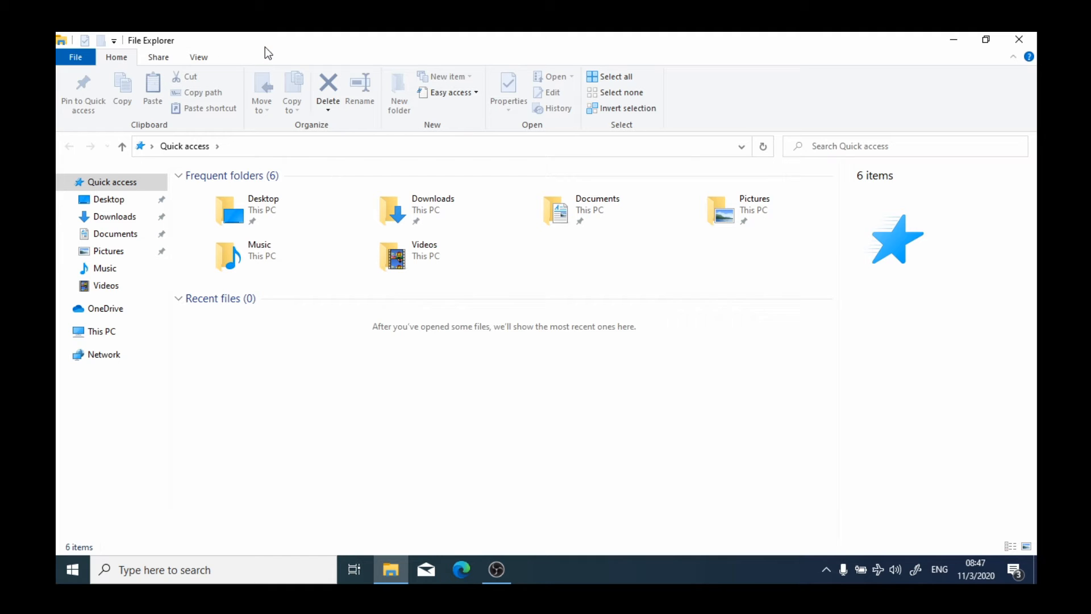
mouse_move(252, 67)
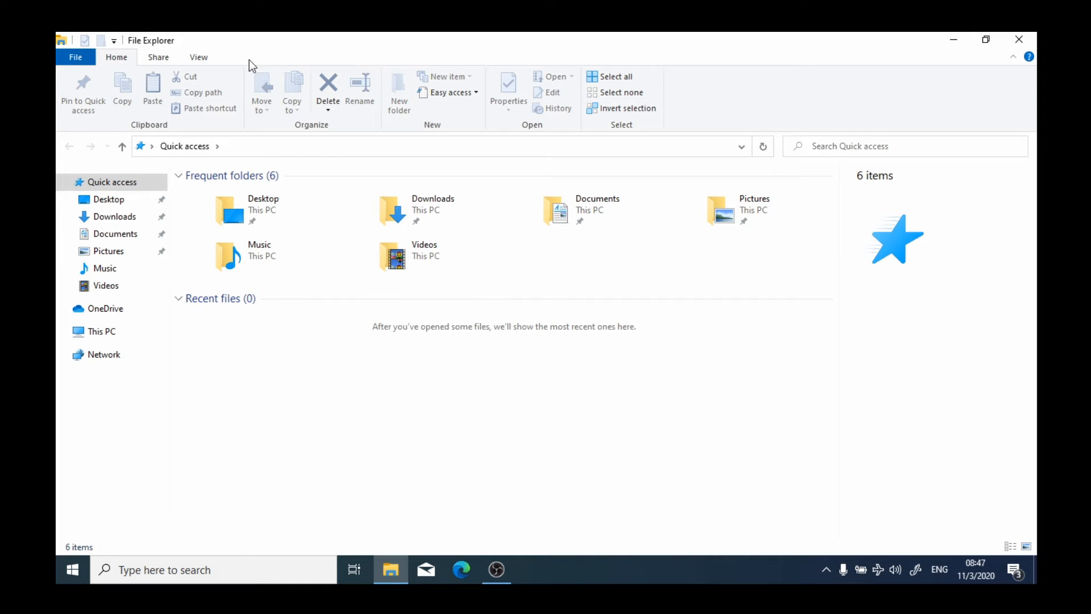
mouse_move(78, 77)
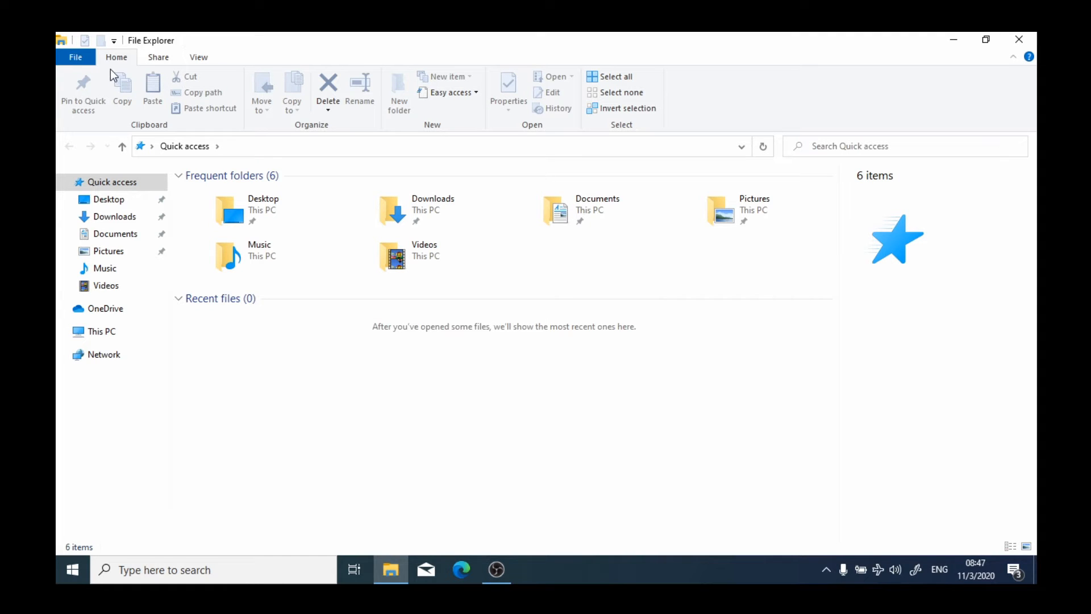
mouse_move(100, 135)
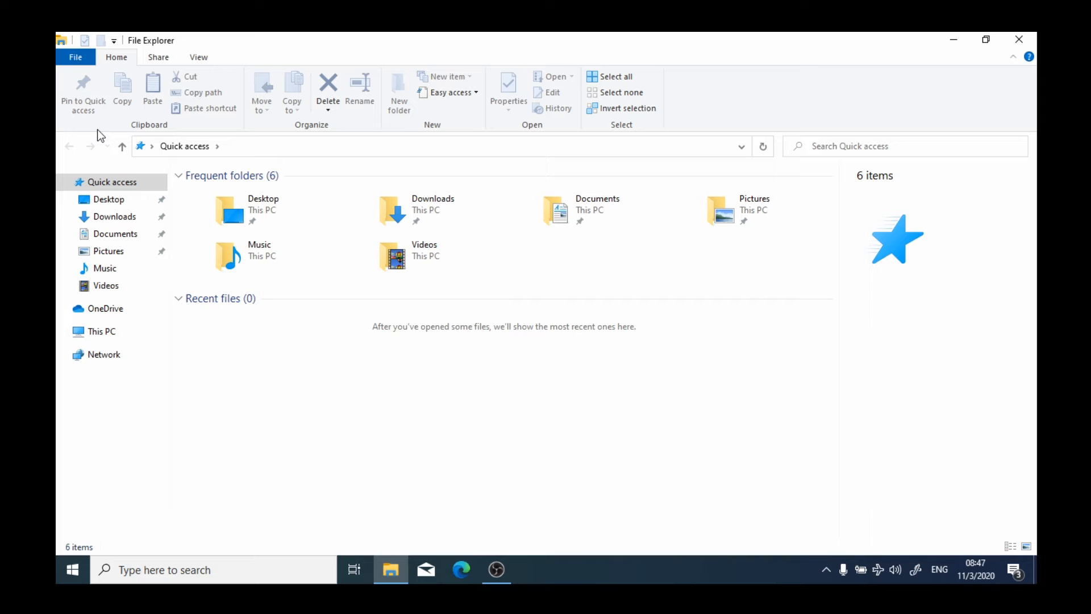
mouse_move(161, 60)
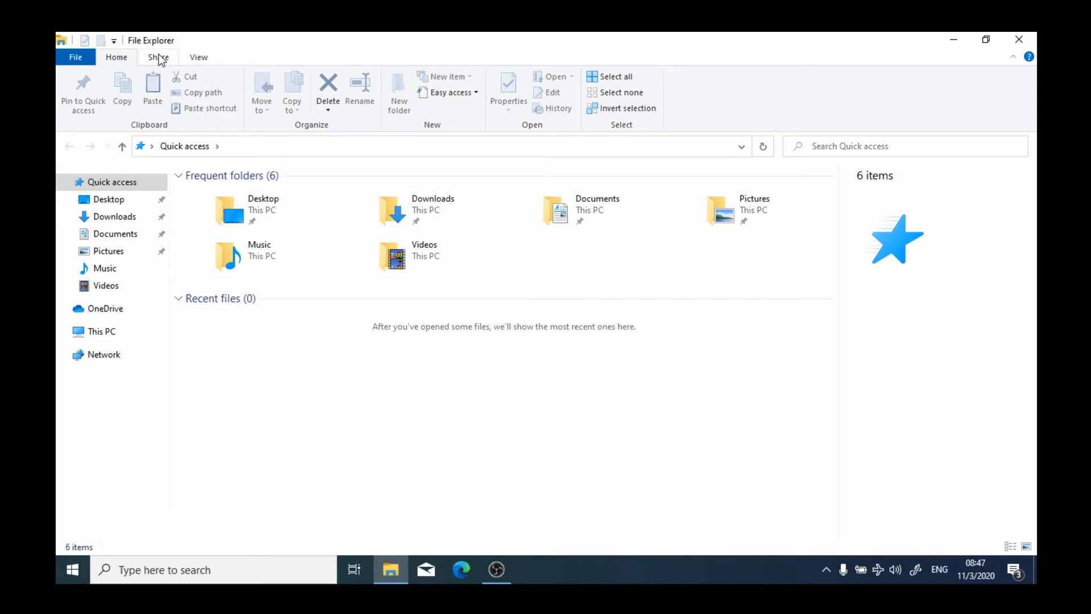
left_click(158, 57)
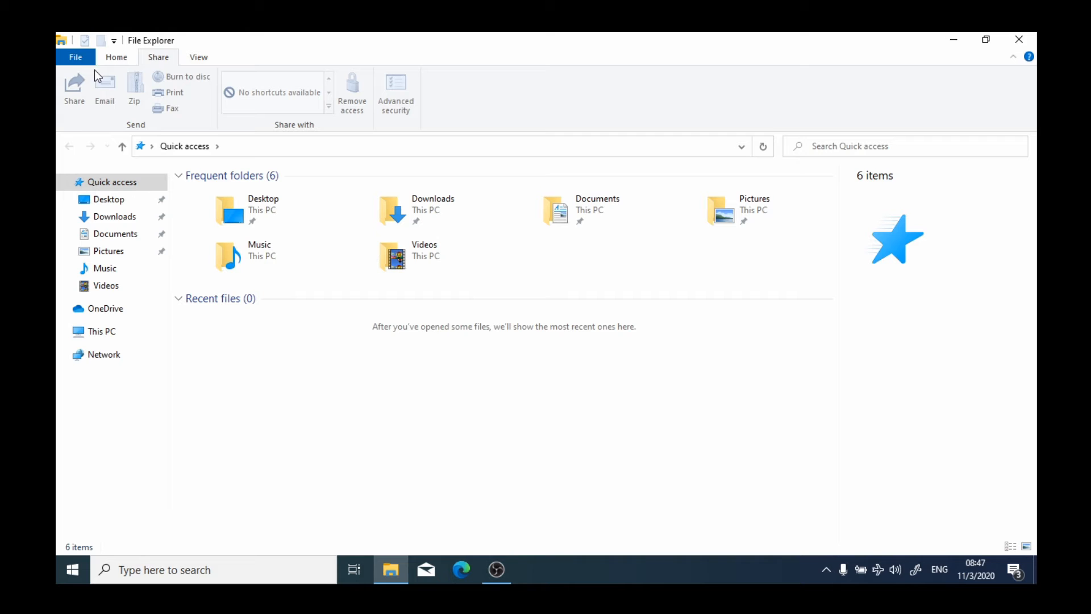
mouse_move(381, 84)
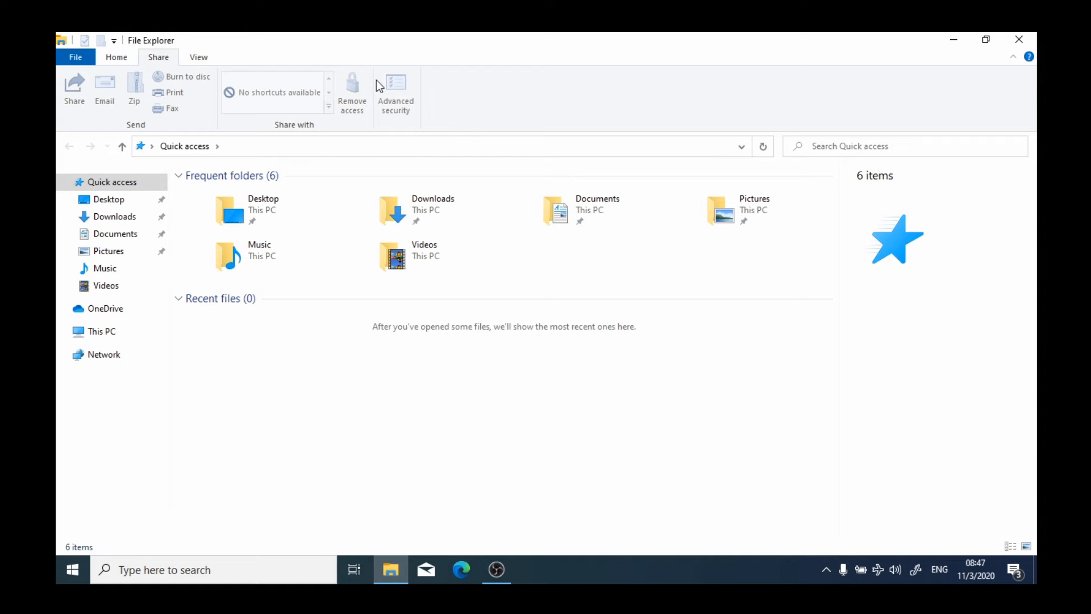
mouse_move(209, 67)
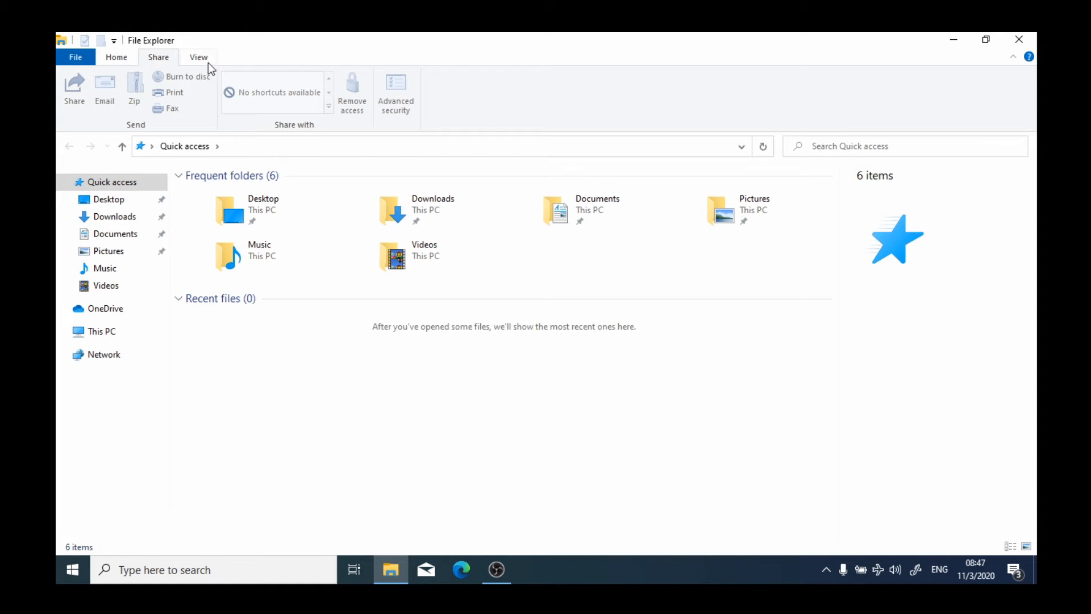
- Show the View tab with its Panes, Layout and Show/hide groups
left_click(197, 57)
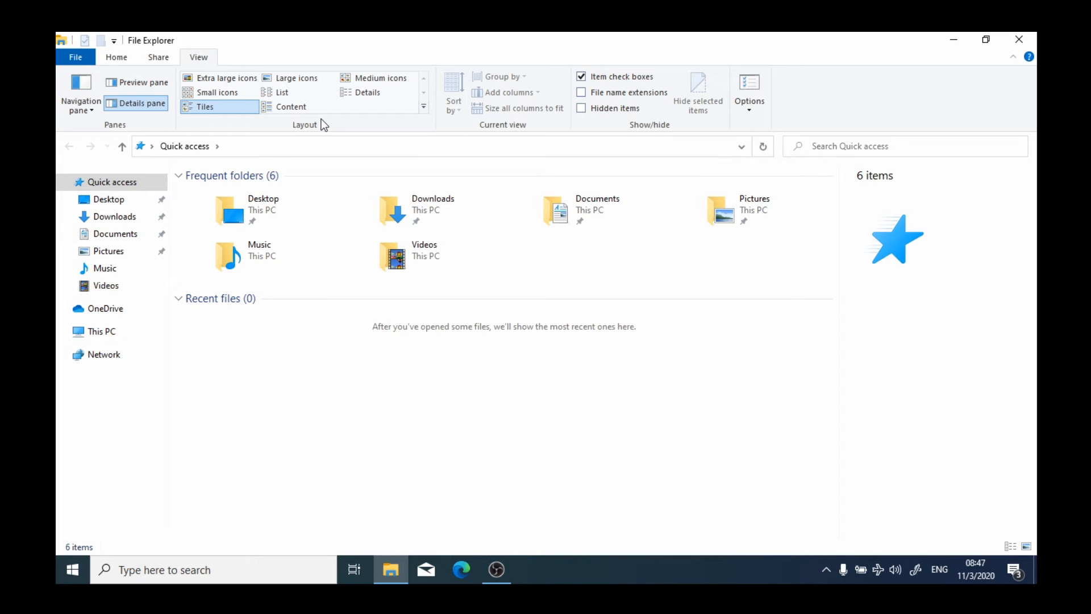
mouse_move(140, 145)
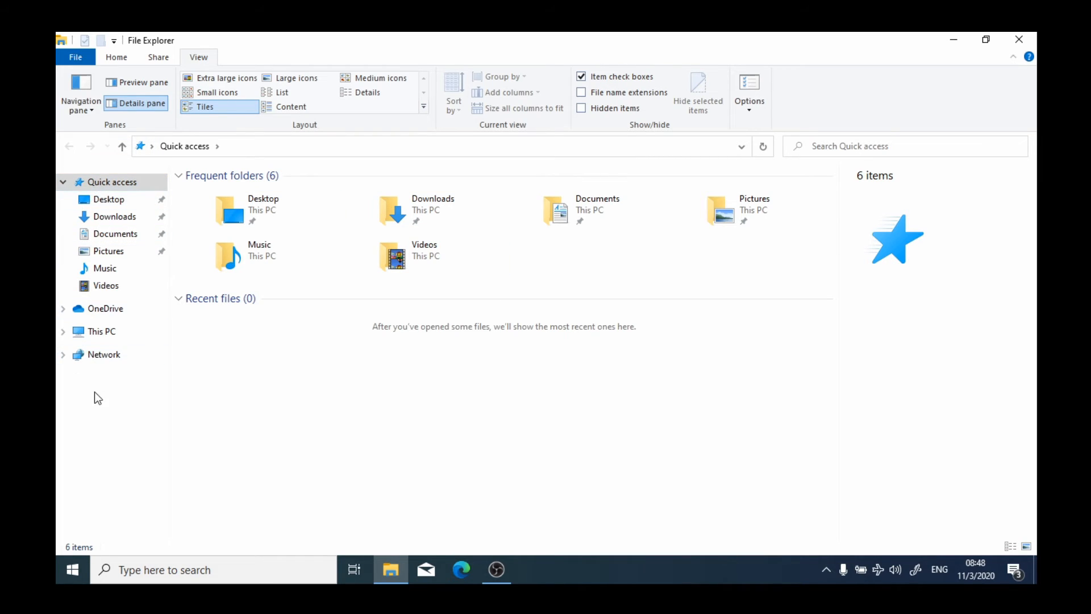
mouse_move(94, 396)
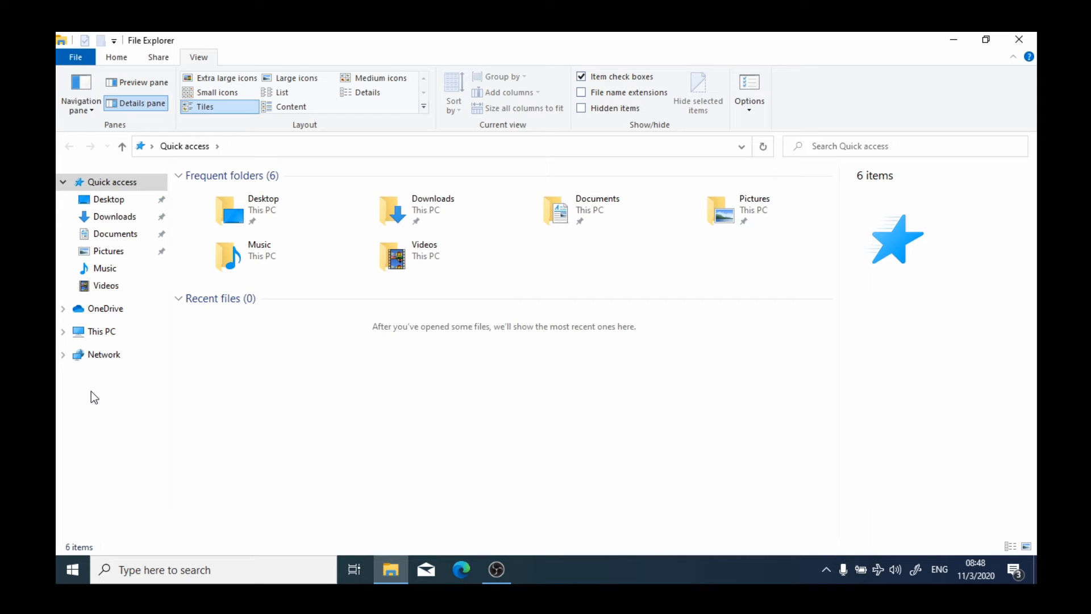
mouse_move(61, 326)
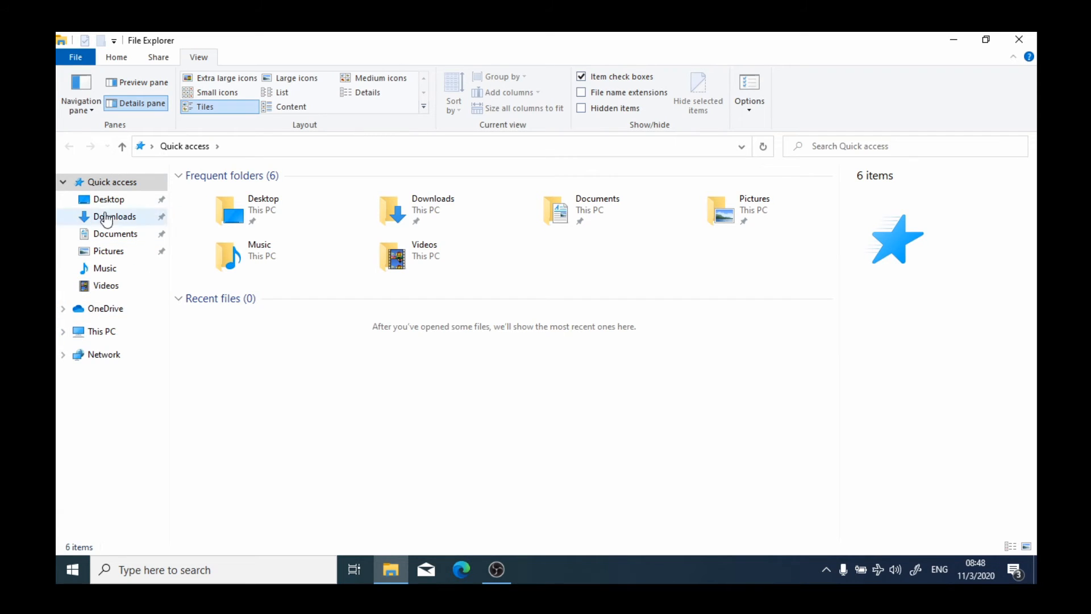
mouse_move(62, 342)
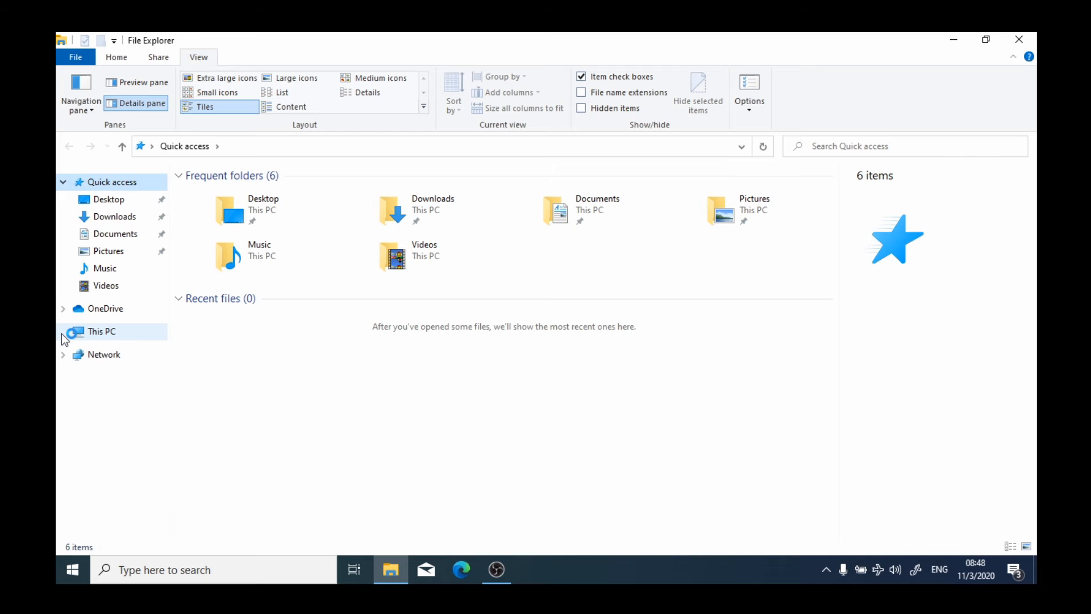
- Expand This PC to list its folders plus the Windows (C:) and LENOVO (D:) drives
left_click(63, 331)
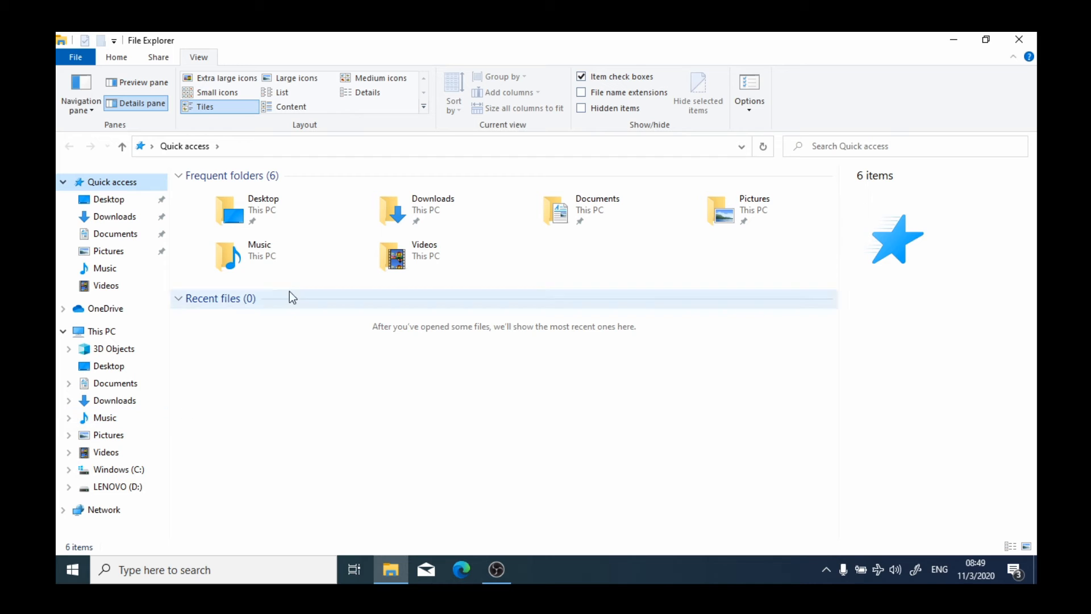
mouse_move(426, 410)
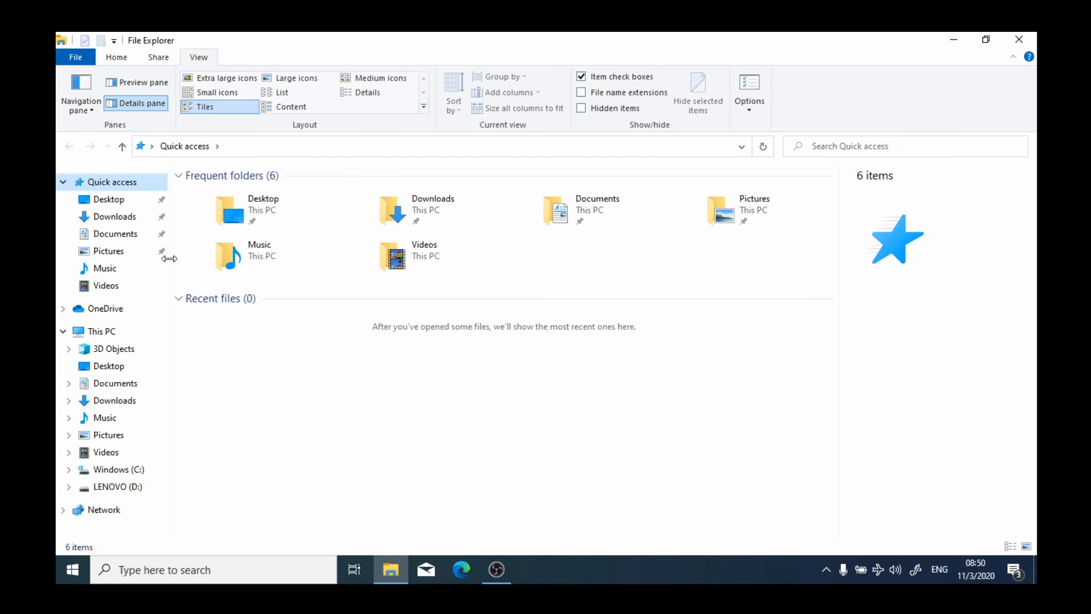
- Open the empty Desktop folder under This PC
left_click(108, 366)
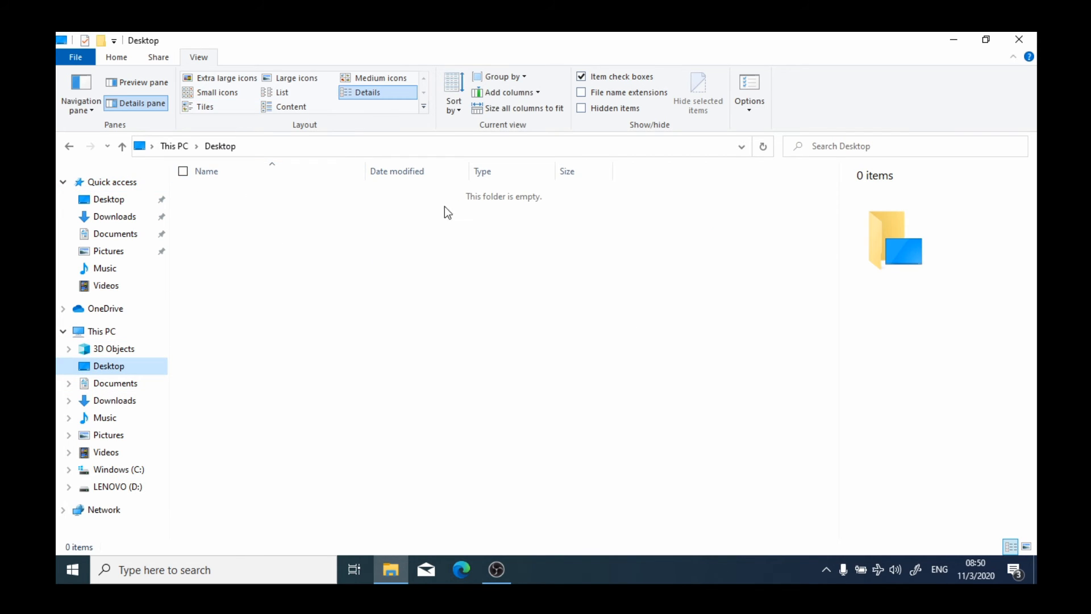
mouse_move(248, 327)
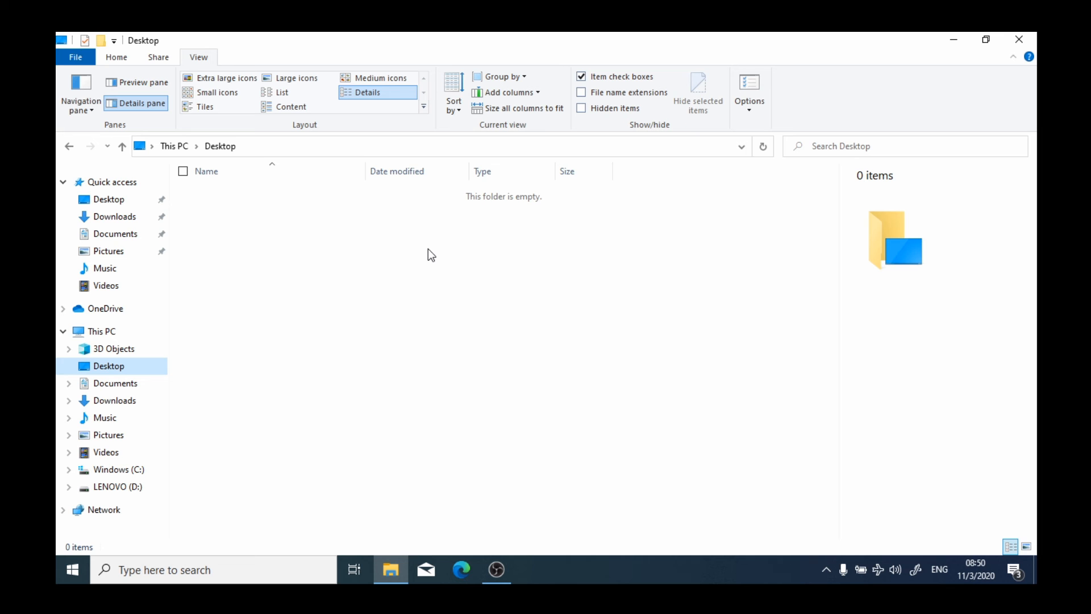
mouse_move(437, 236)
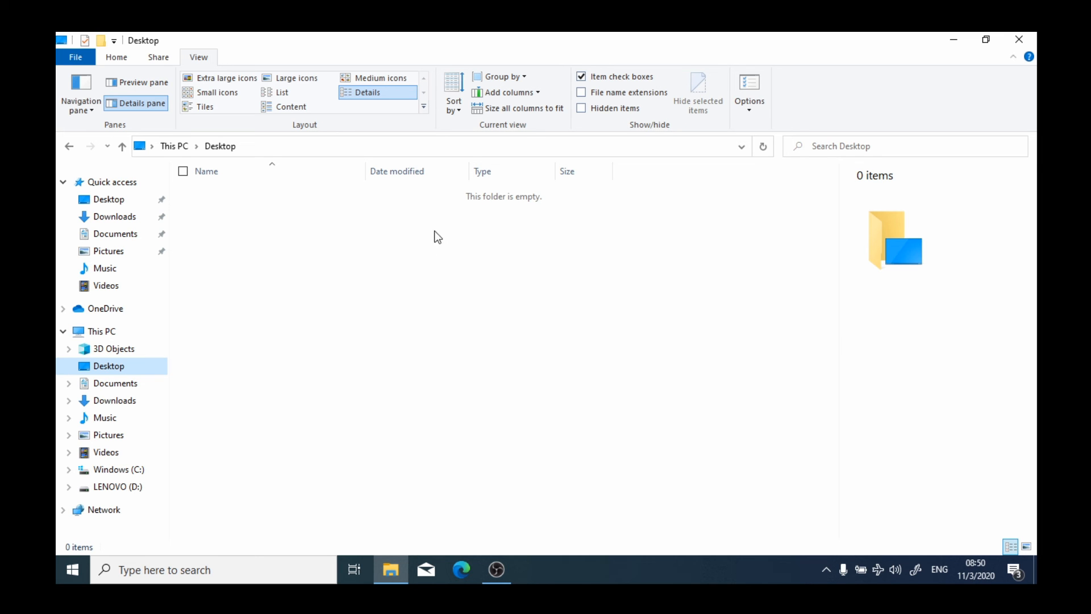
mouse_move(952, 43)
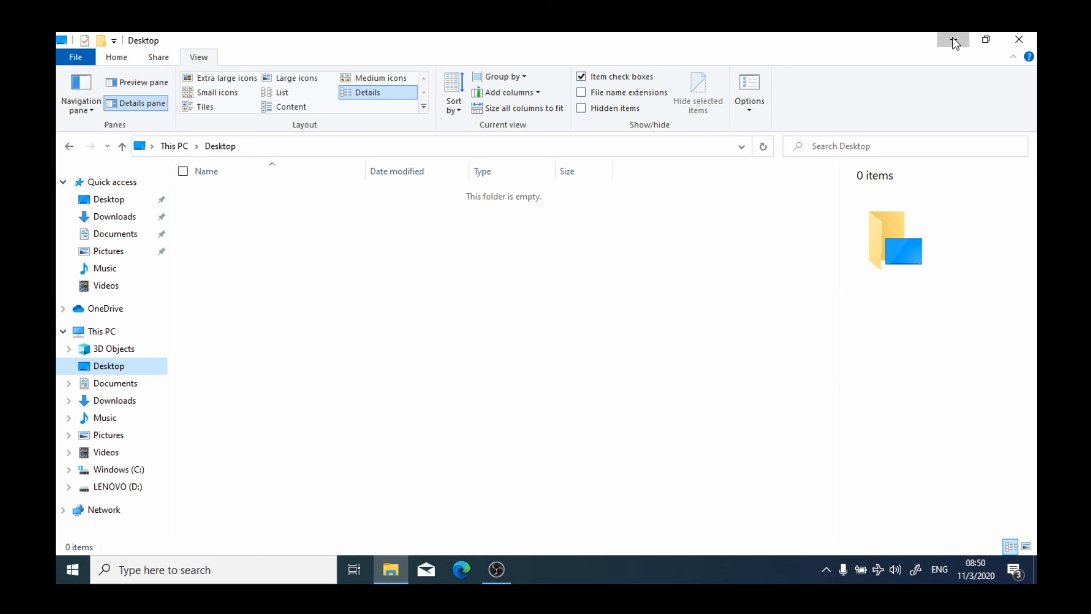
- Minimize File Explorer and select the Adobe Acrobat DC and Articulate 360 desktop shortcuts
left_click(952, 38)
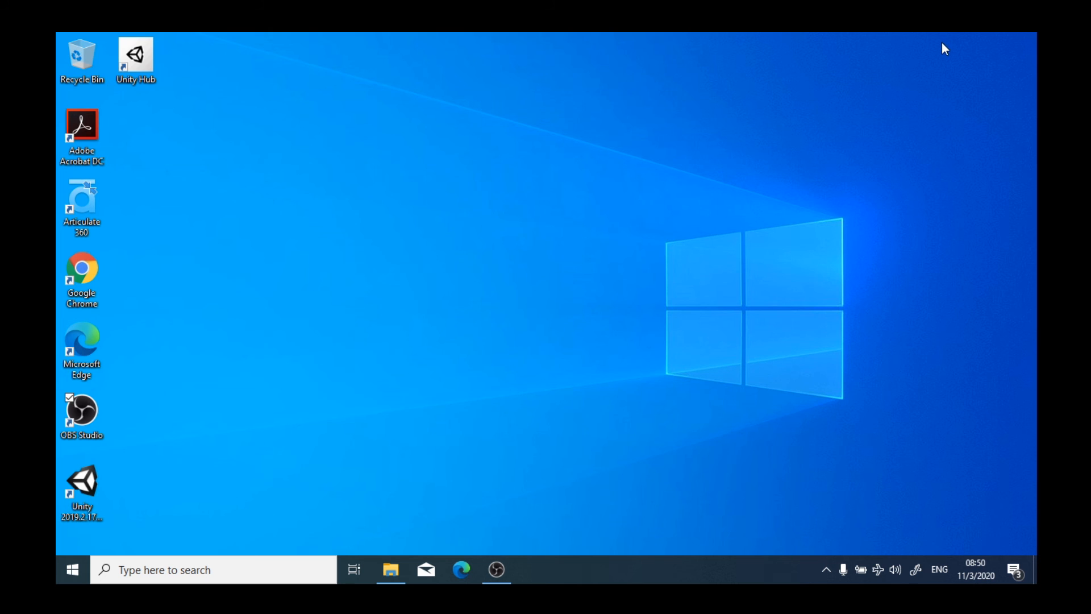
mouse_move(922, 66)
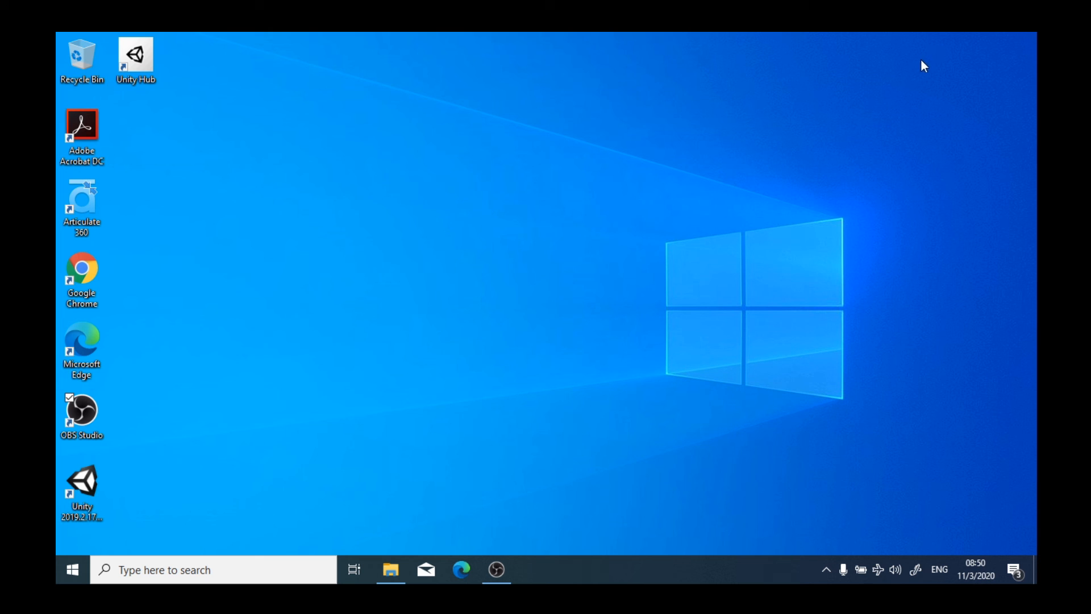
mouse_move(222, 73)
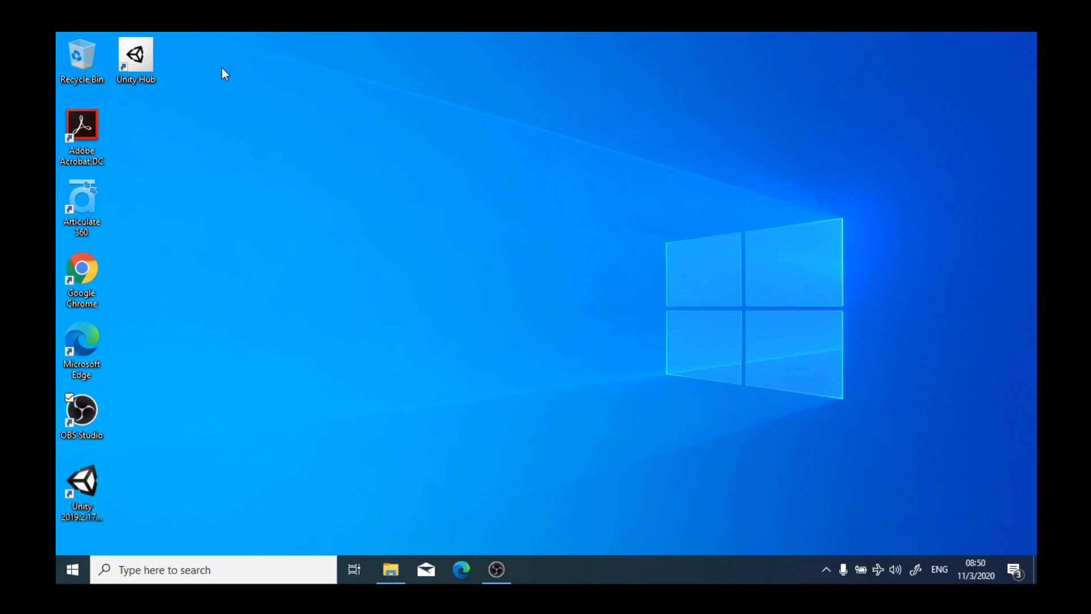
left_click(131, 54)
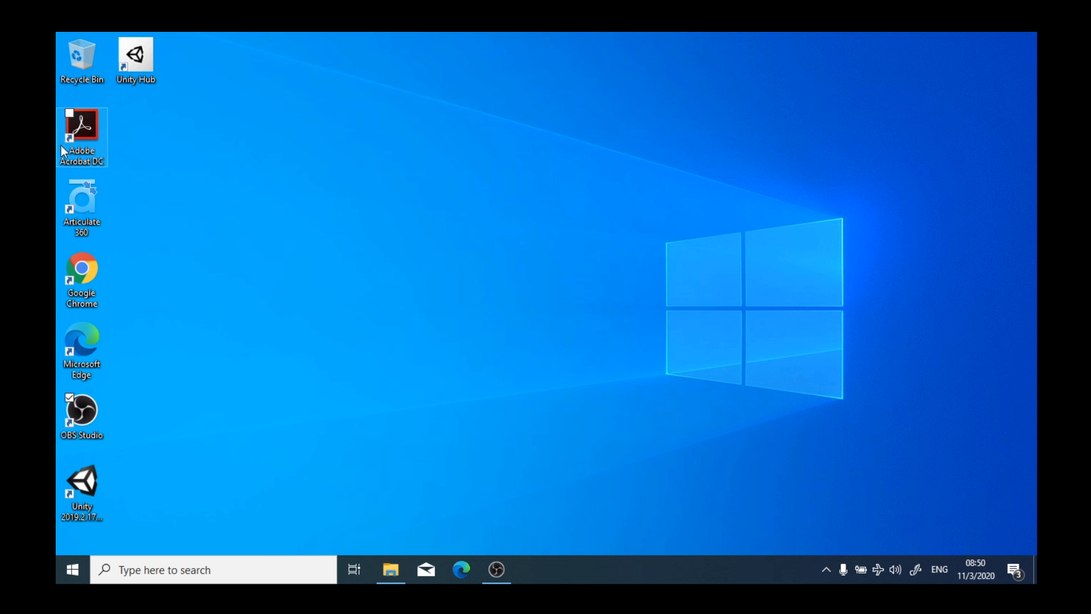
left_click(81, 205)
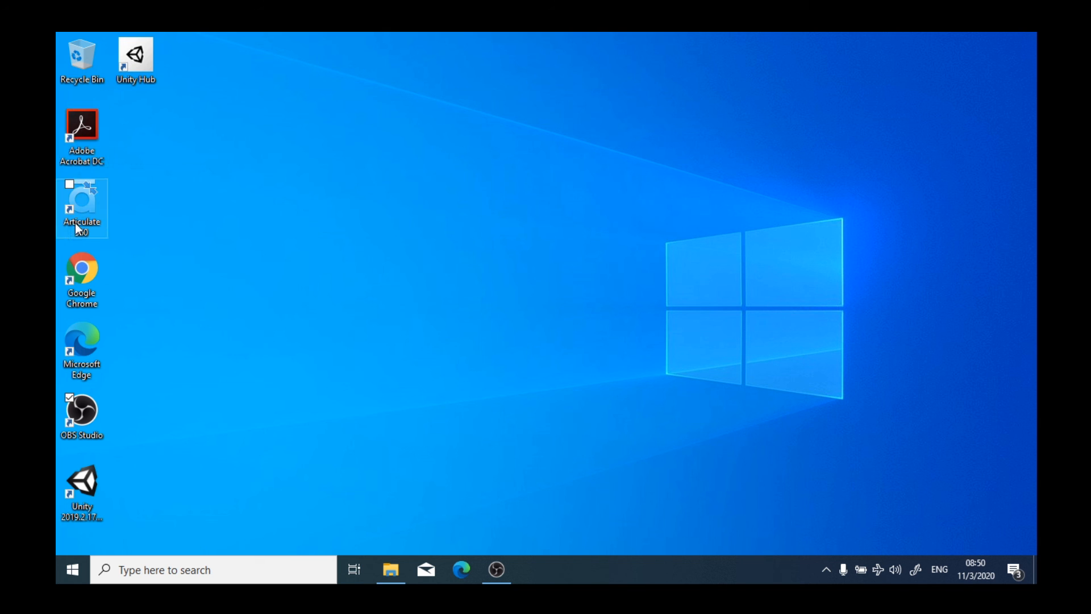